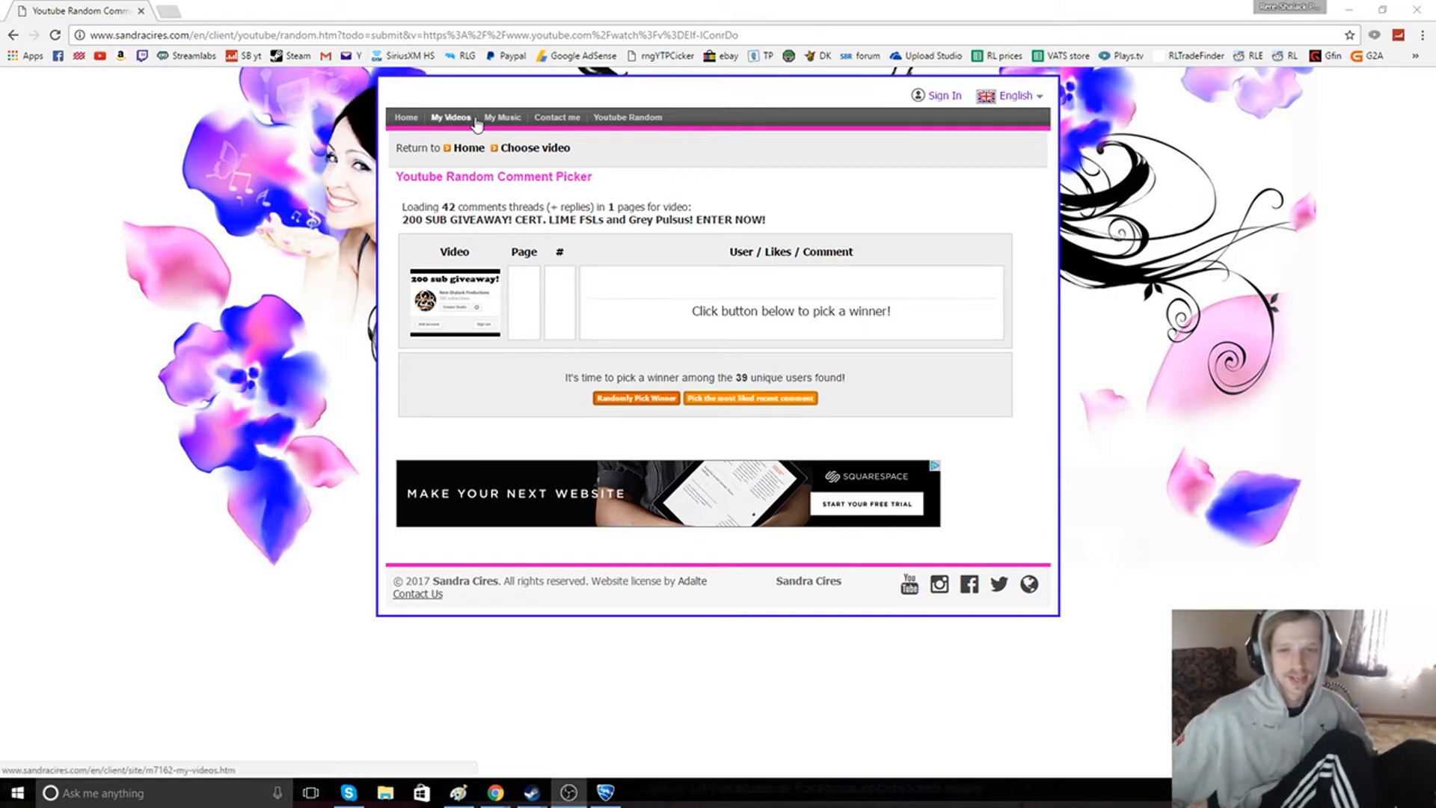
mouse_move(417, 7)
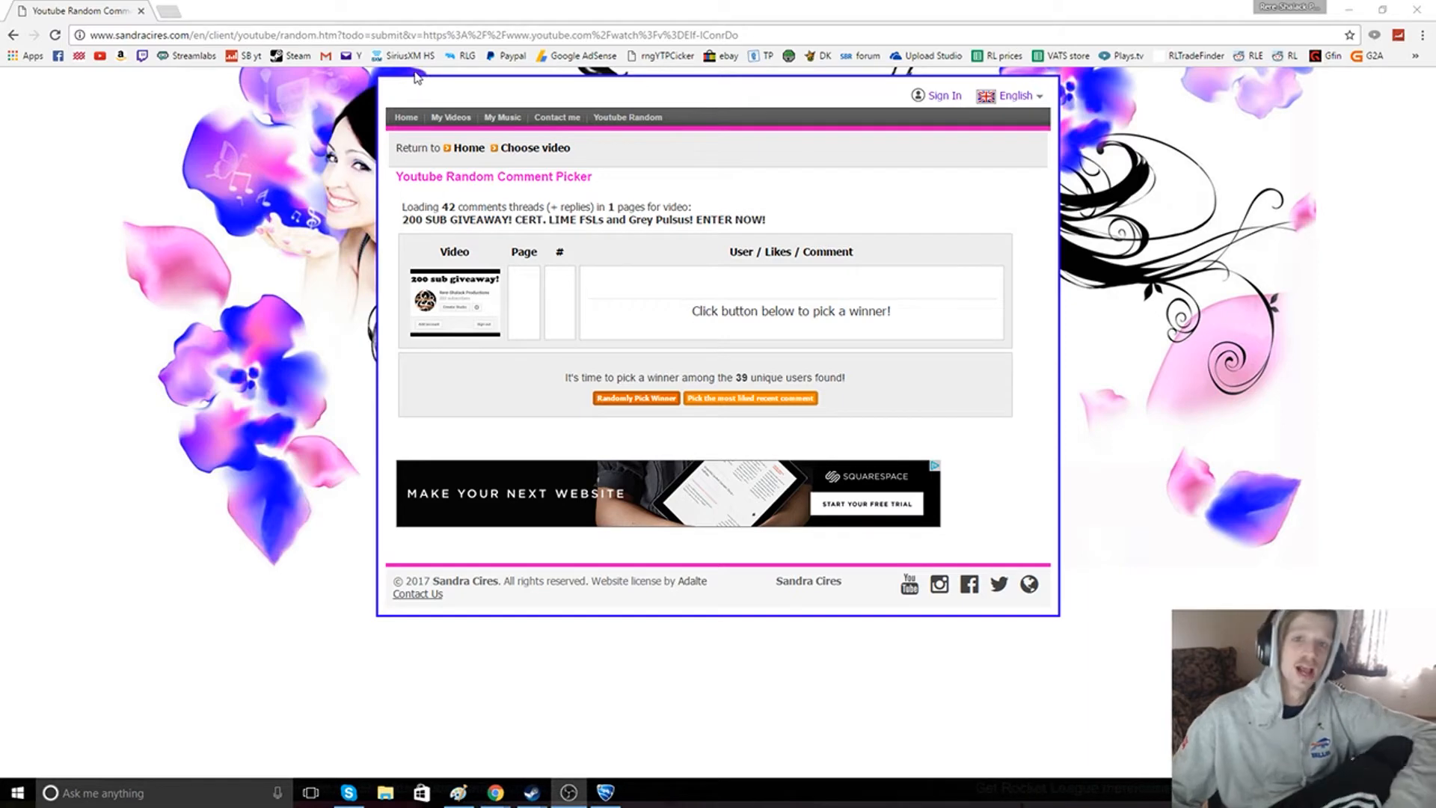
mouse_move(437, 175)
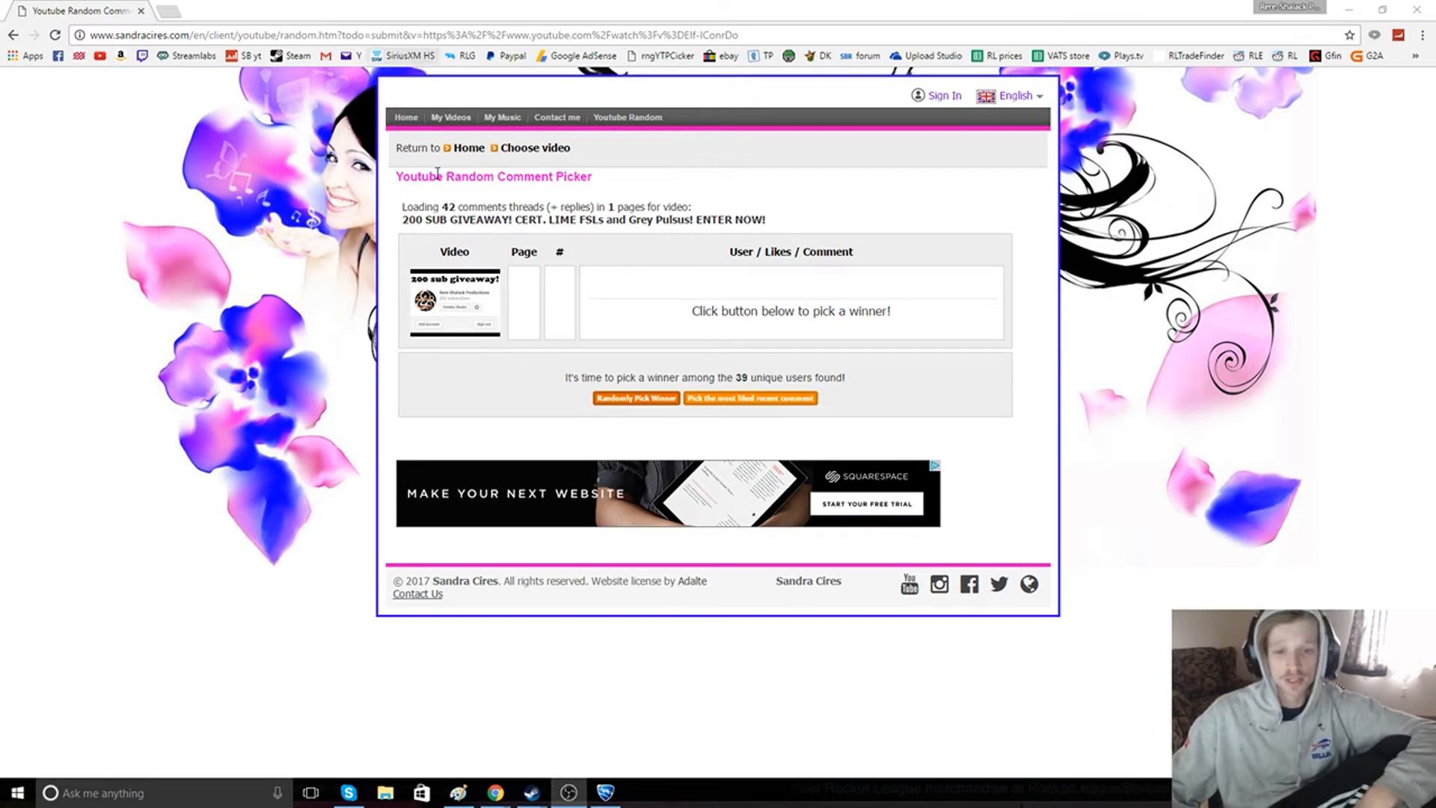
mouse_move(411, 162)
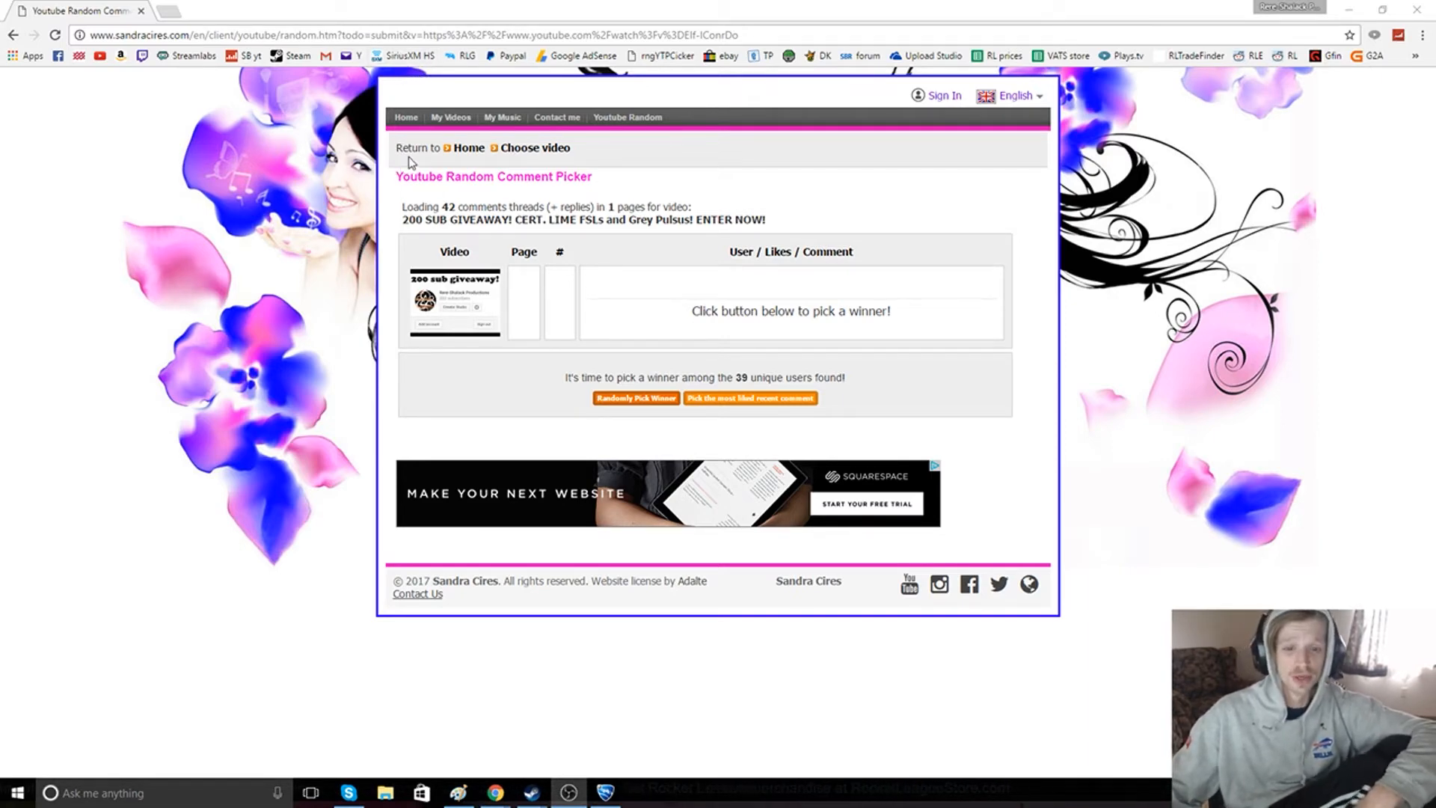
mouse_move(643, 420)
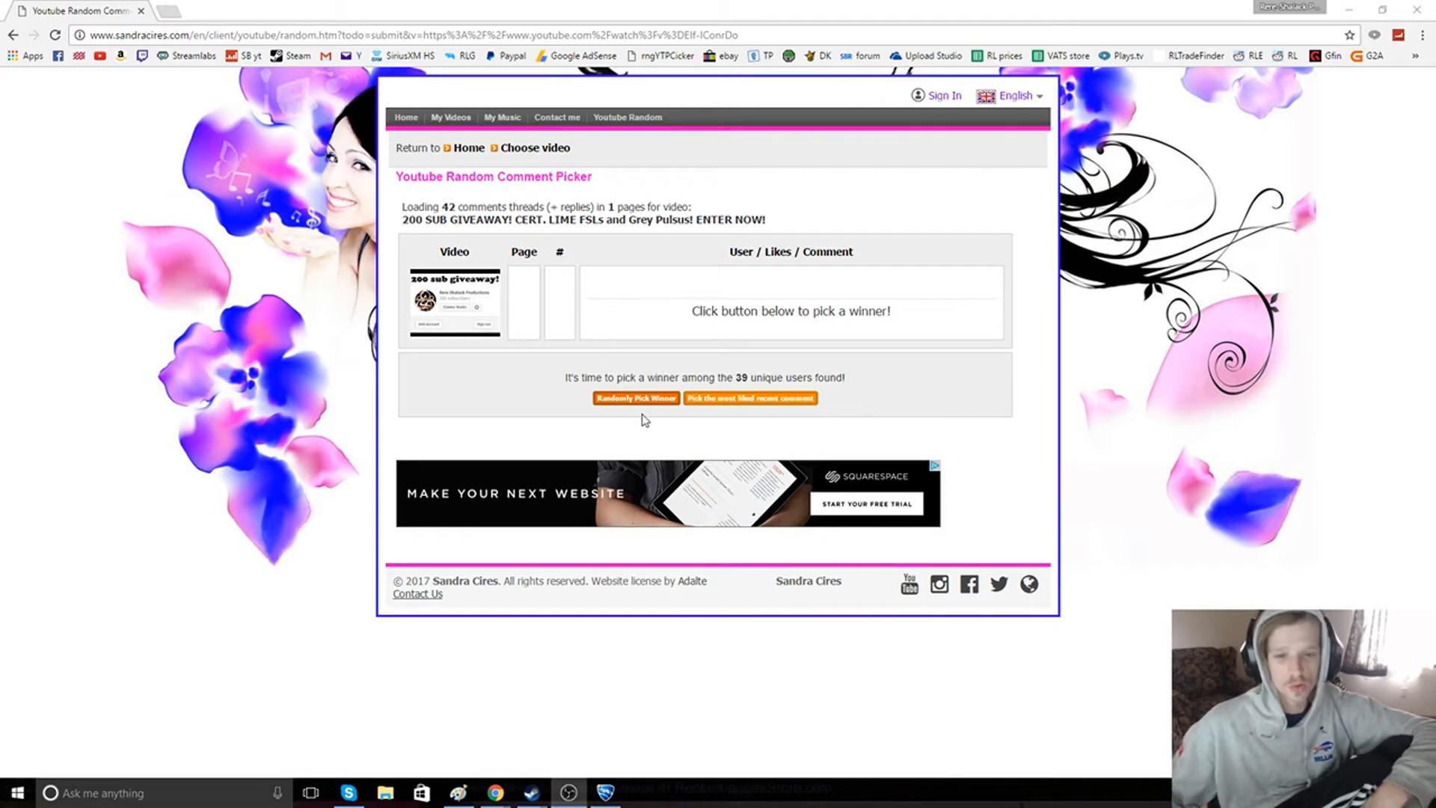
mouse_move(636, 398)
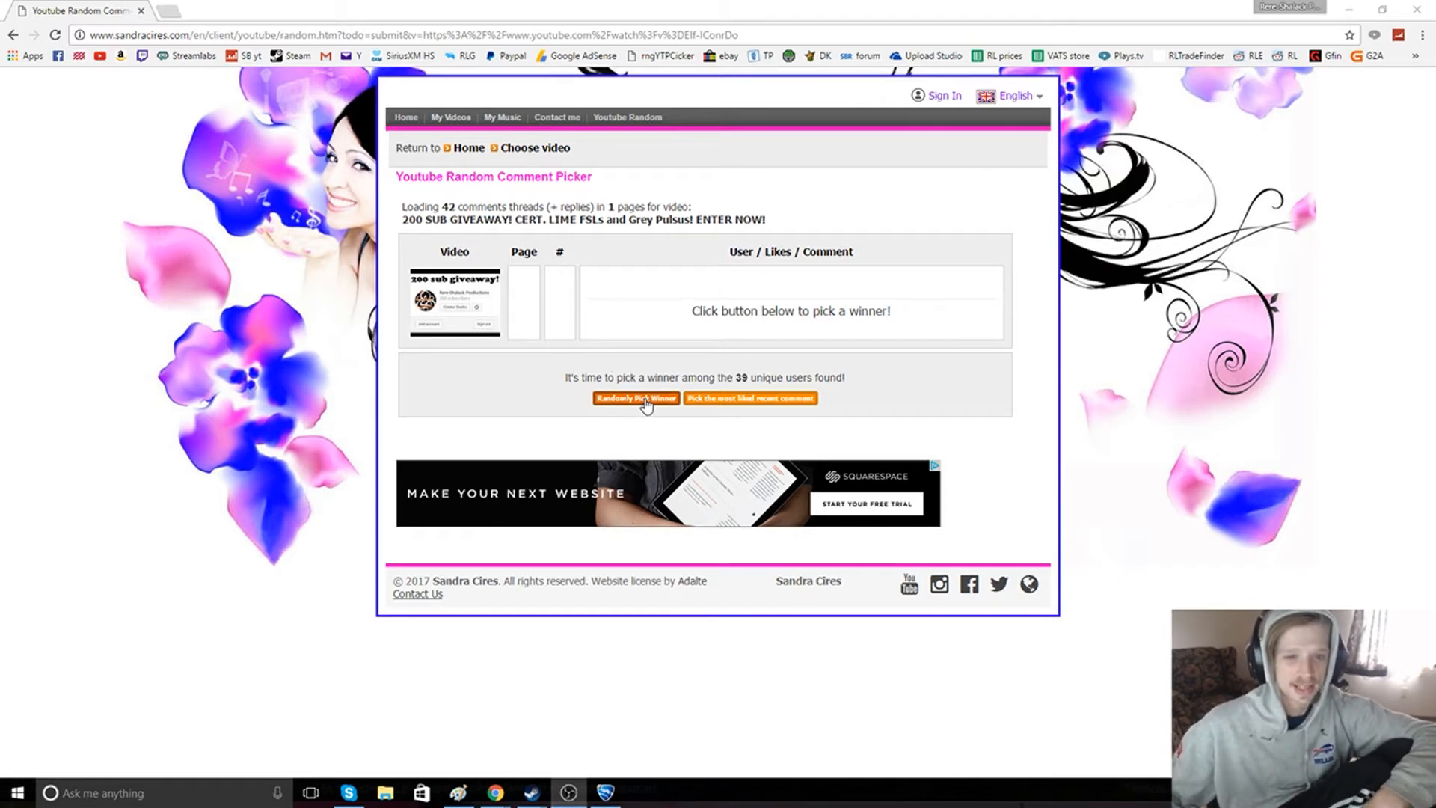
- Randomly pick a winning comment, then draw again to select a backup winner
click(635, 398)
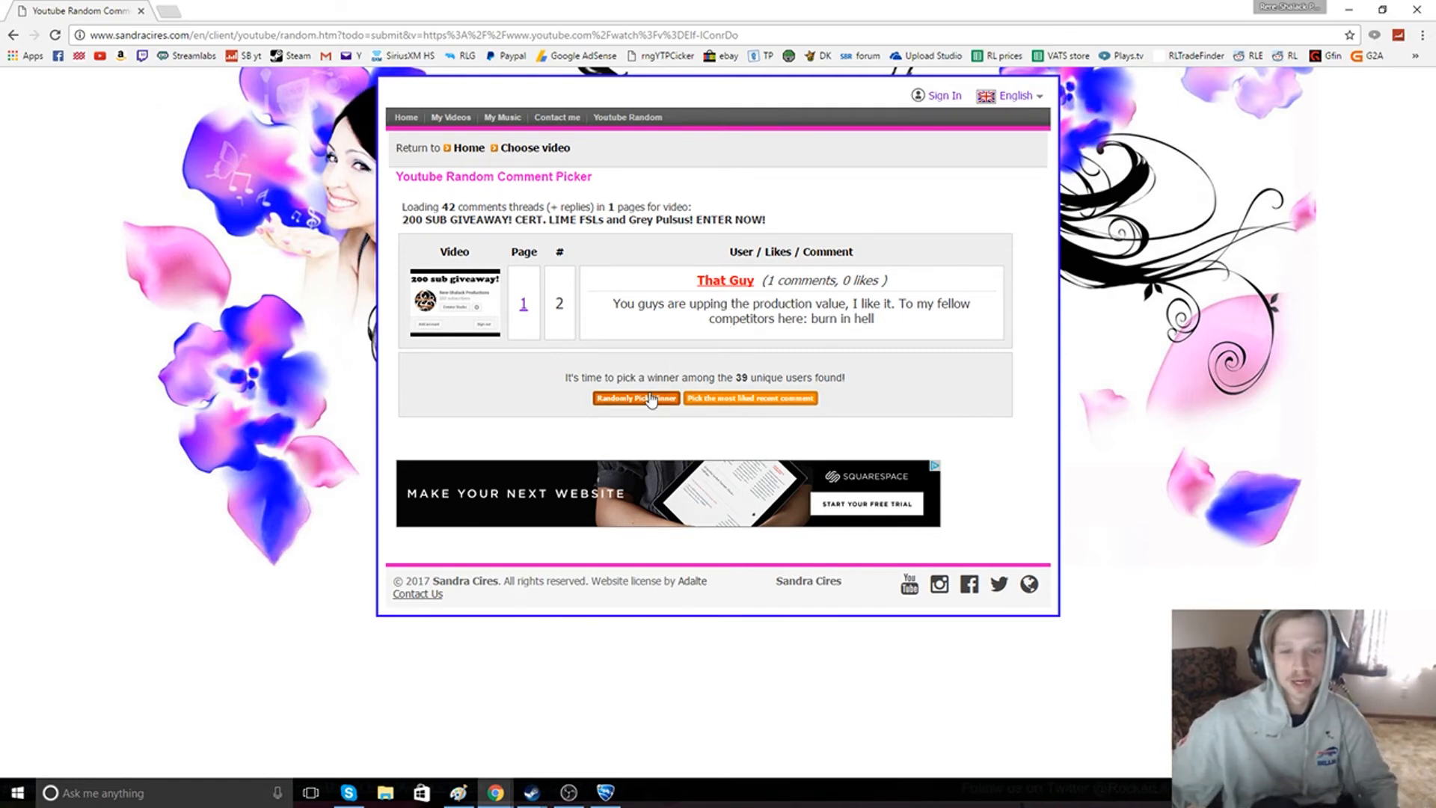
click(636, 397)
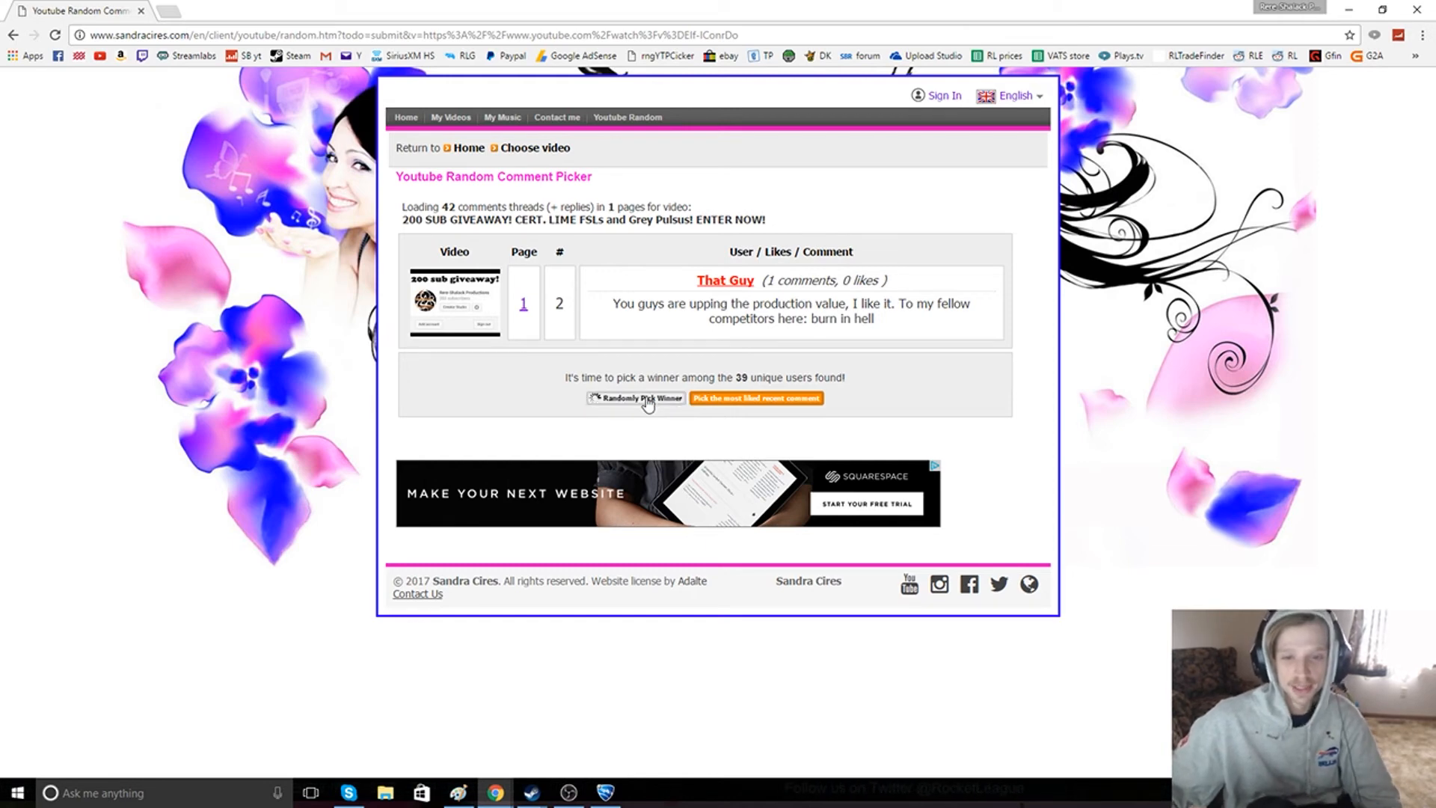
click(636, 397)
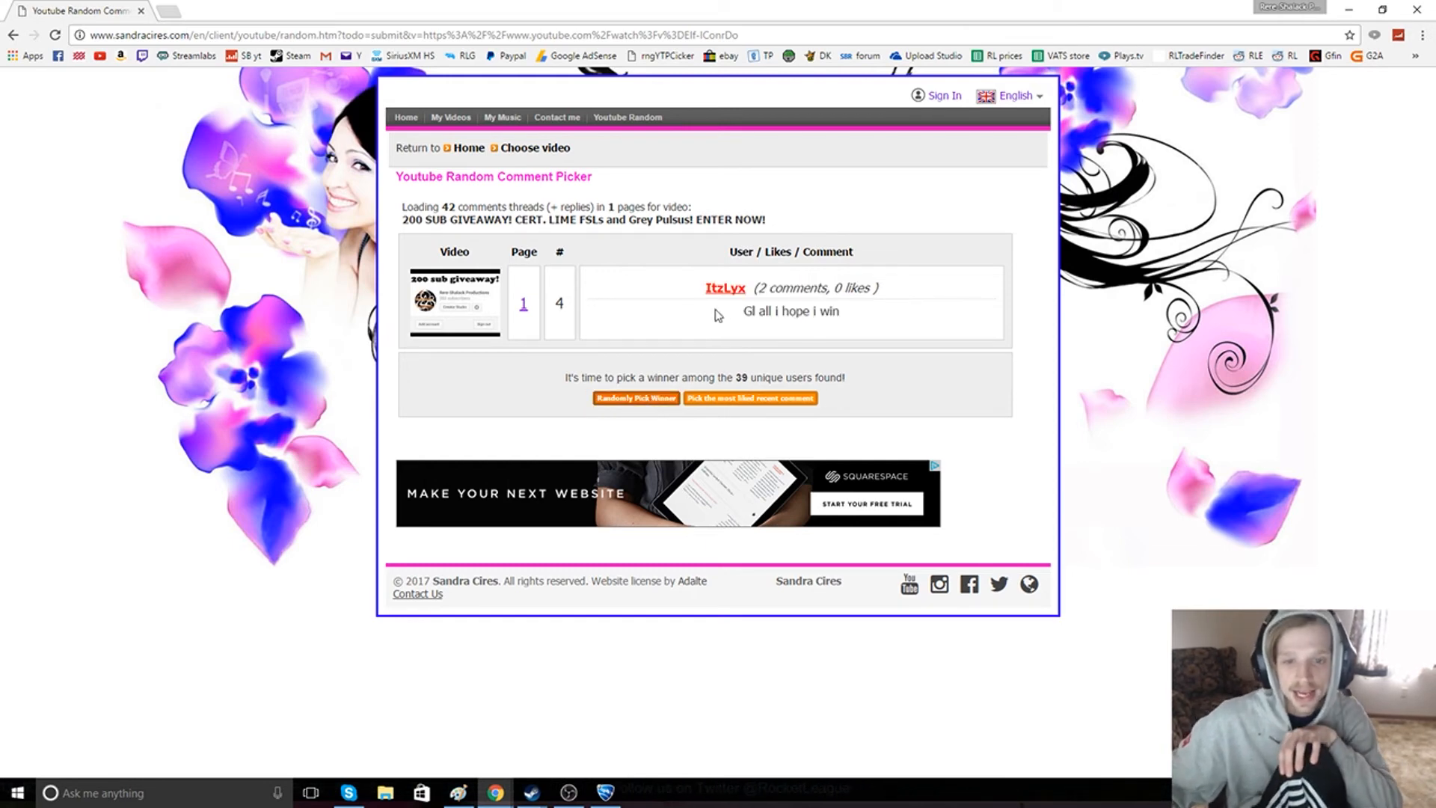
mouse_move(715, 328)
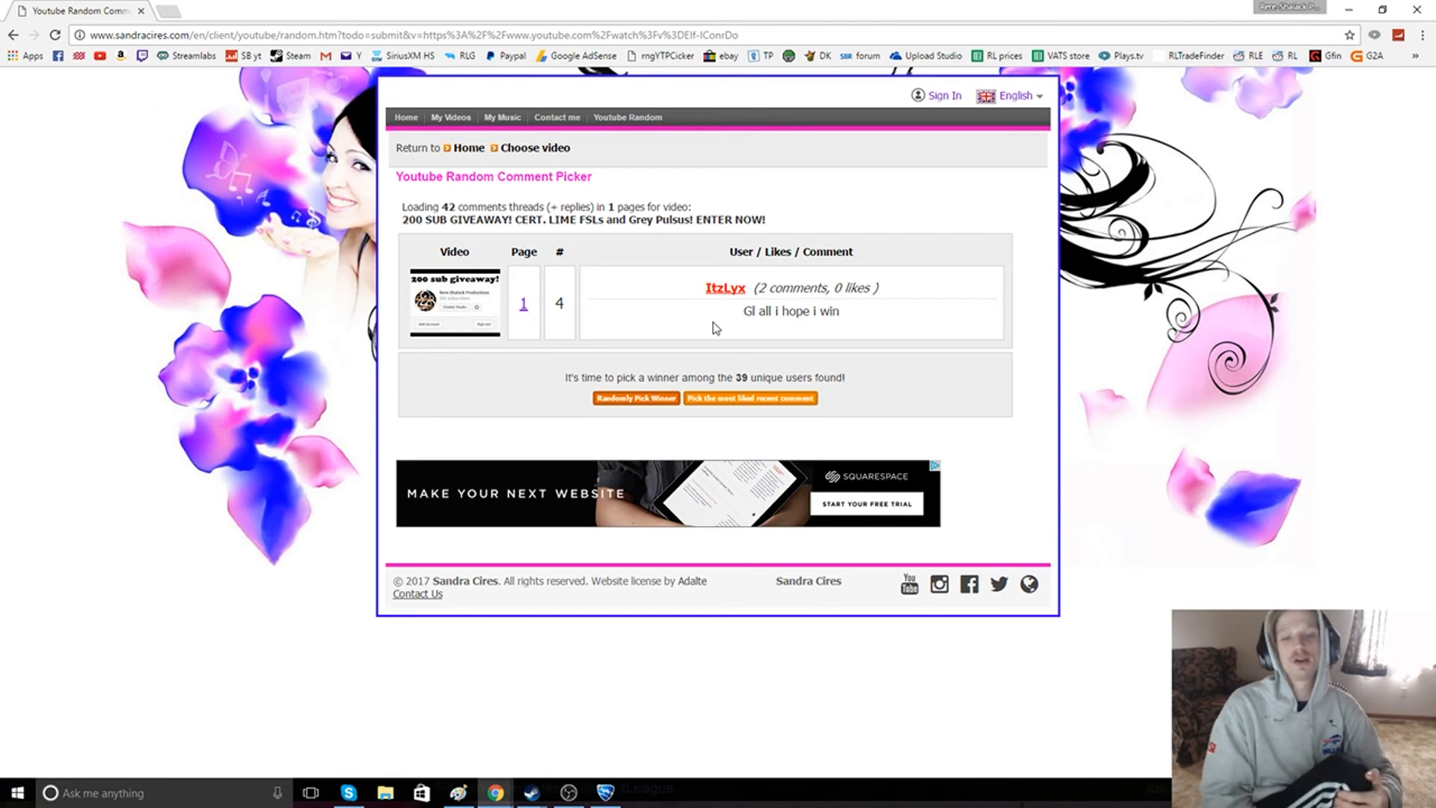